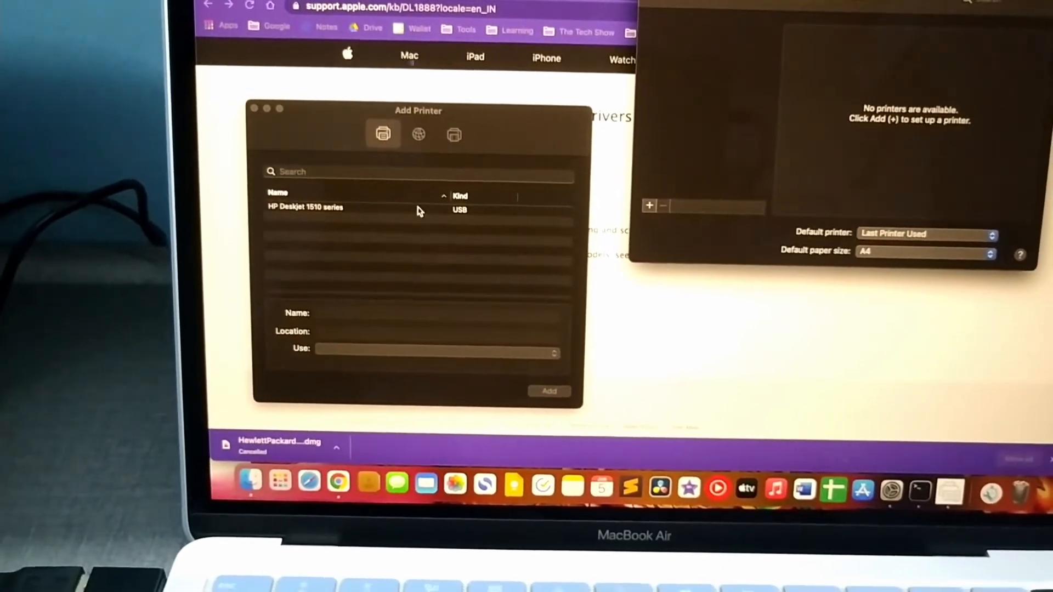
Select the USB HP Deskjet 1510 series in Add Printer and show its driver choices.
{"action": "left_click", "coordinate": [305, 207]}
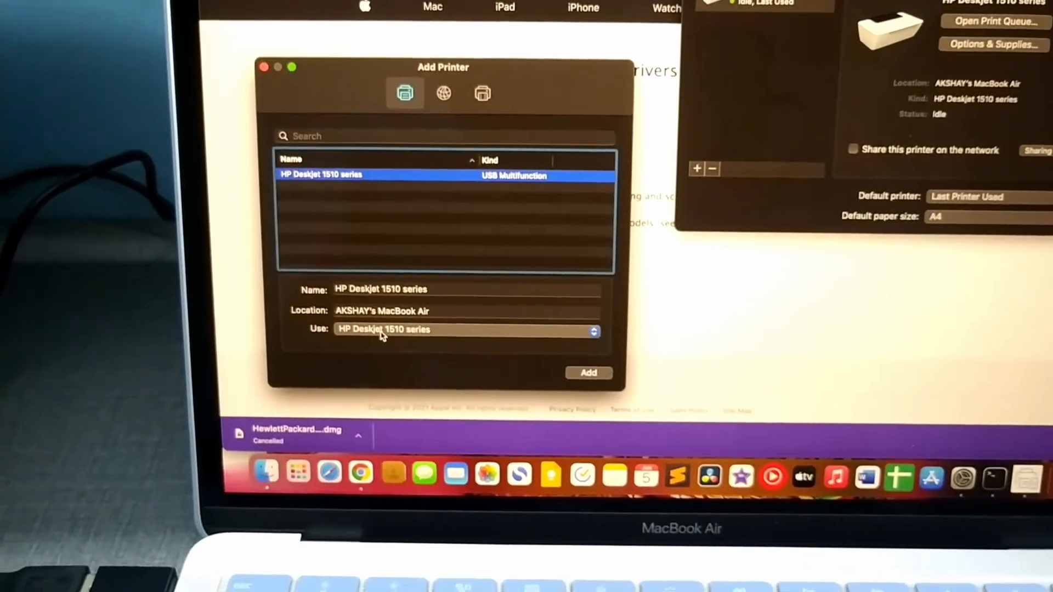
{"action": "left_click", "coordinate": [465, 329]}
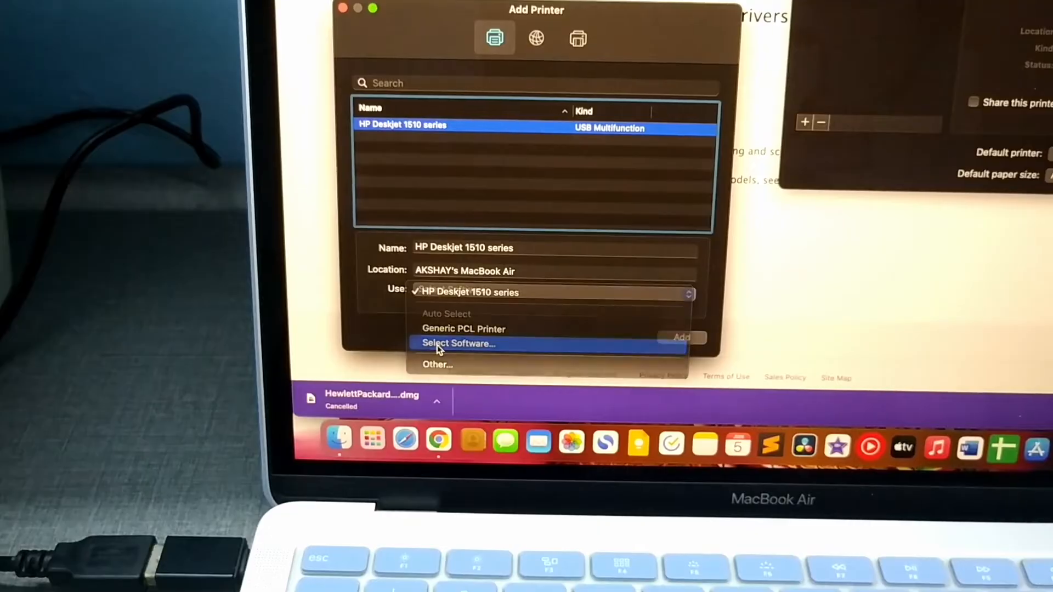
Choose the driver via Select Software and add the HP Deskjet 1510 series as an idle printer.
{"action": "left_click", "coordinate": [458, 343]}
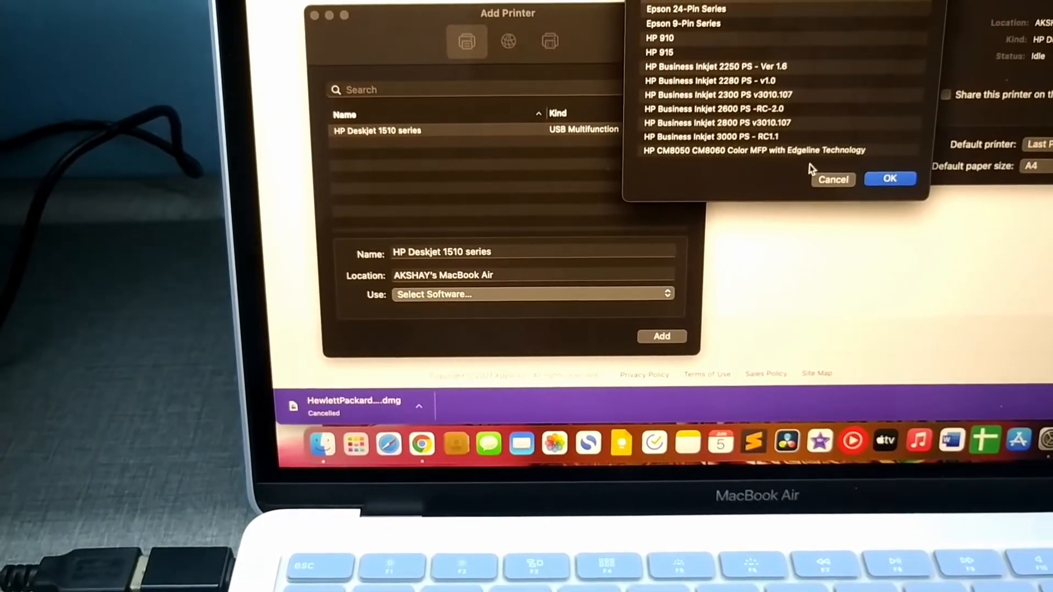
{"action": "left_click", "coordinate": [889, 179]}
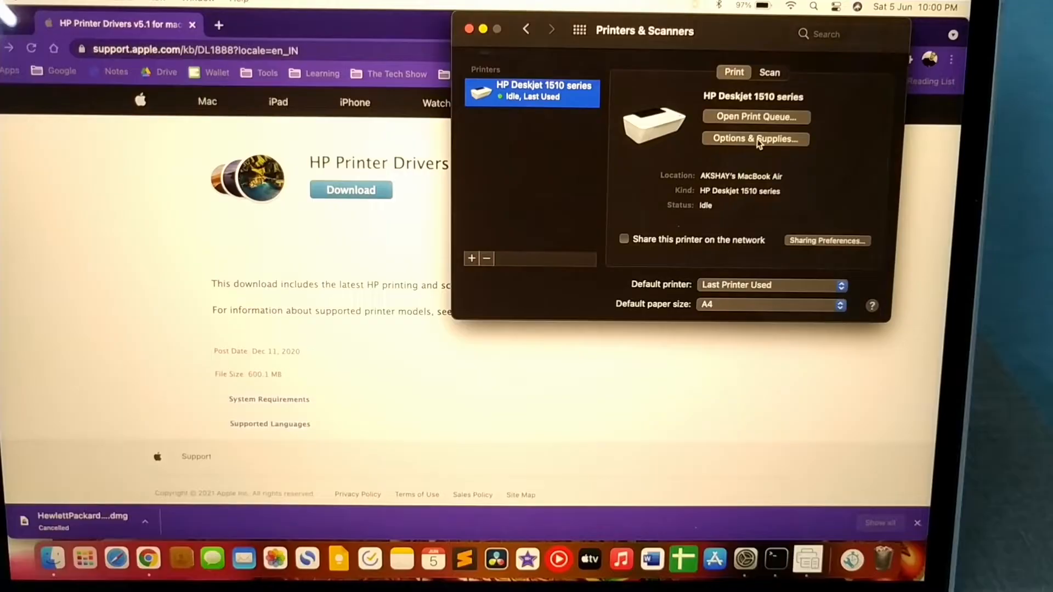
Launch HP Utility from the printer's Options & Supplies Utility settings.
{"action": "left_click", "coordinate": [754, 139]}
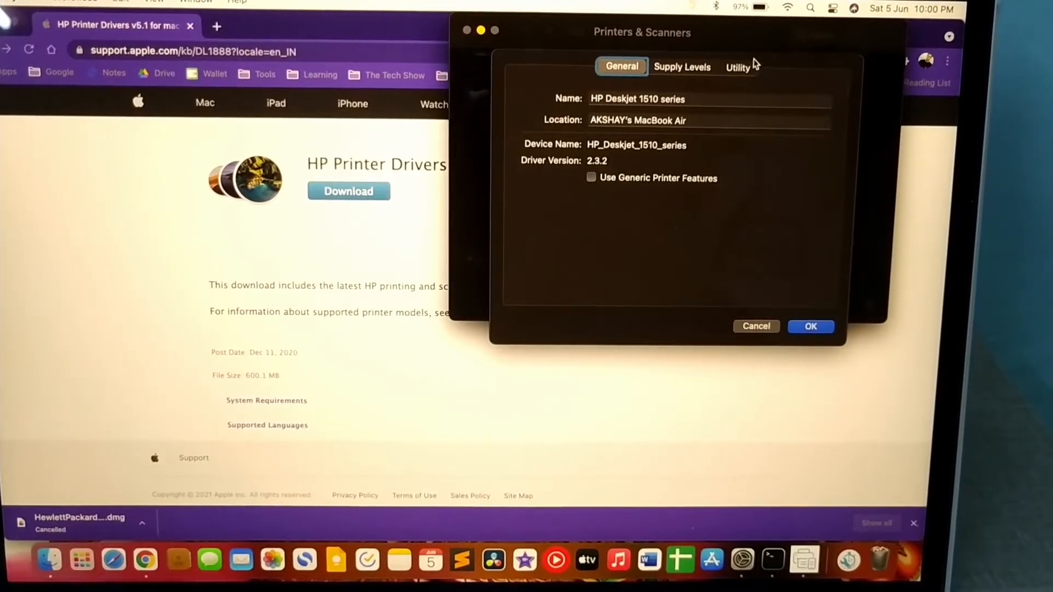
{"action": "left_click", "coordinate": [737, 67]}
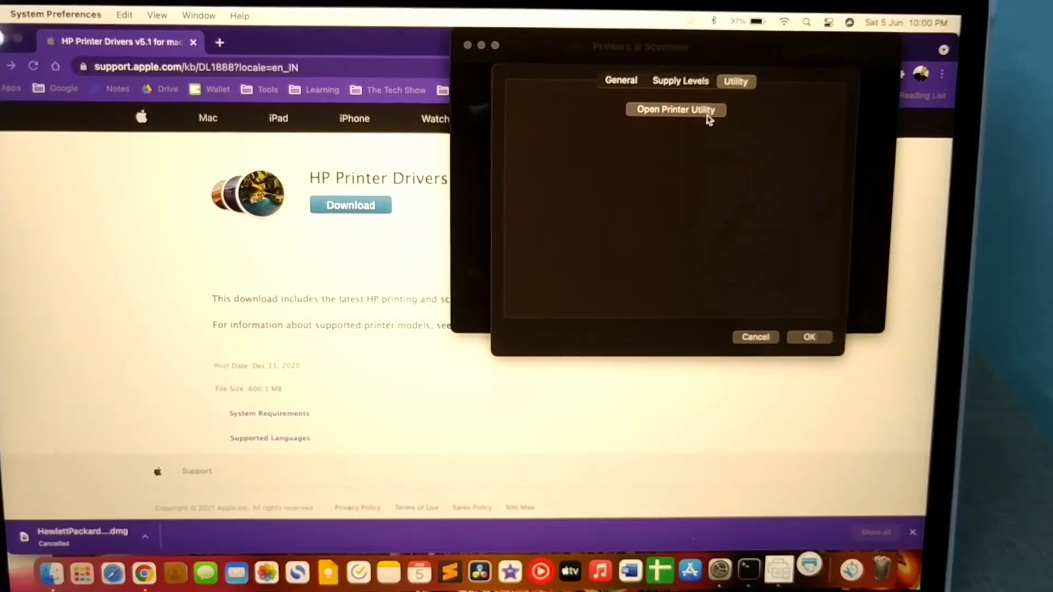
{"action": "left_click", "coordinate": [675, 109]}
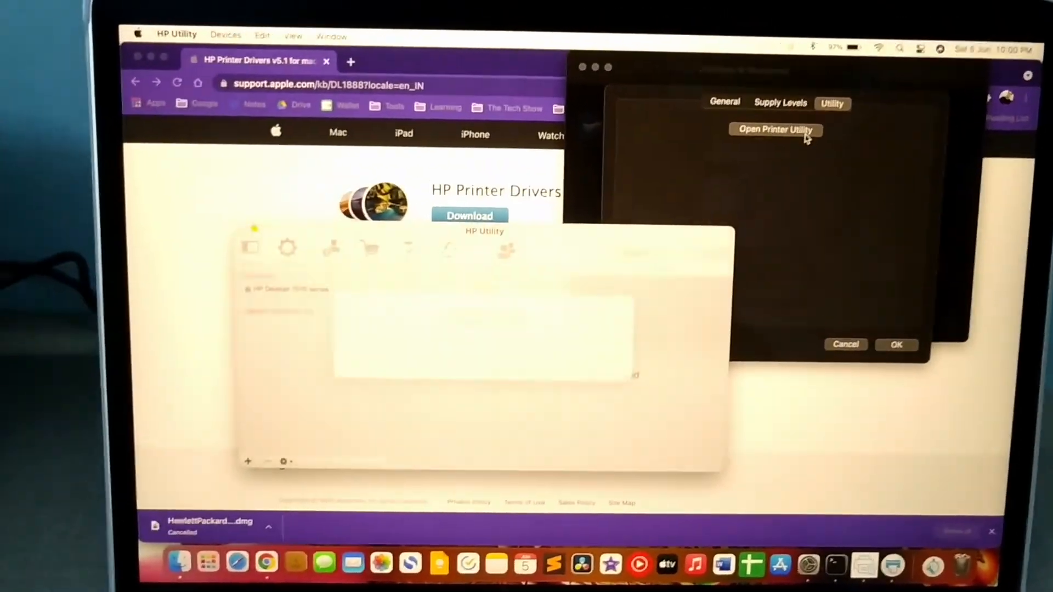
In HP Utility, use the Test option to send a test page to the HP Deskjet 1510.
{"action": "left_click", "coordinate": [775, 129]}
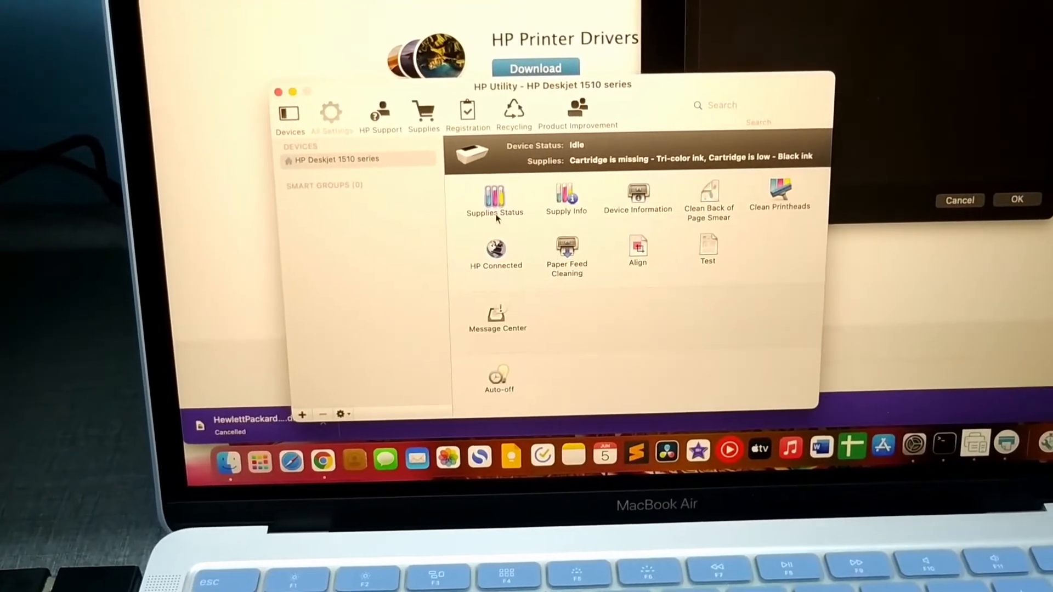
{"action": "mouse_move", "coordinate": [259, 462]}
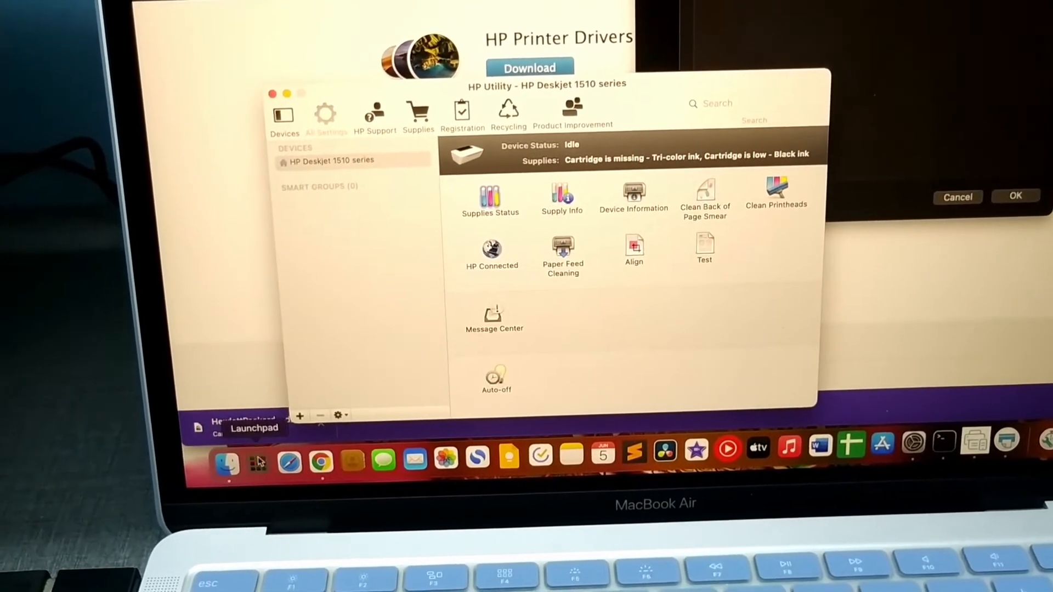
{"action": "left_click", "coordinate": [259, 462]}
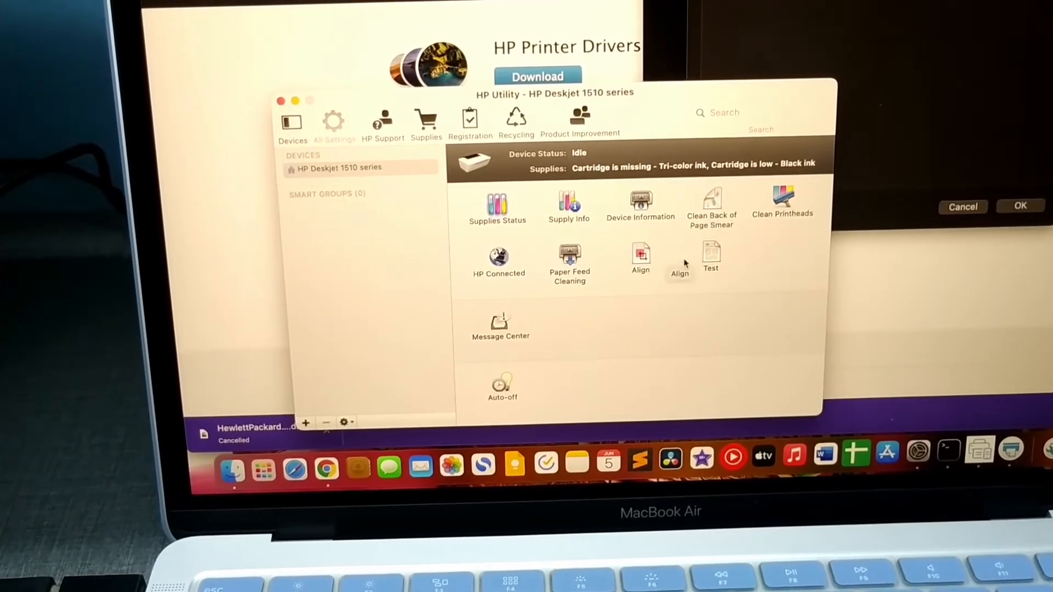
{"action": "left_click", "coordinate": [711, 261]}
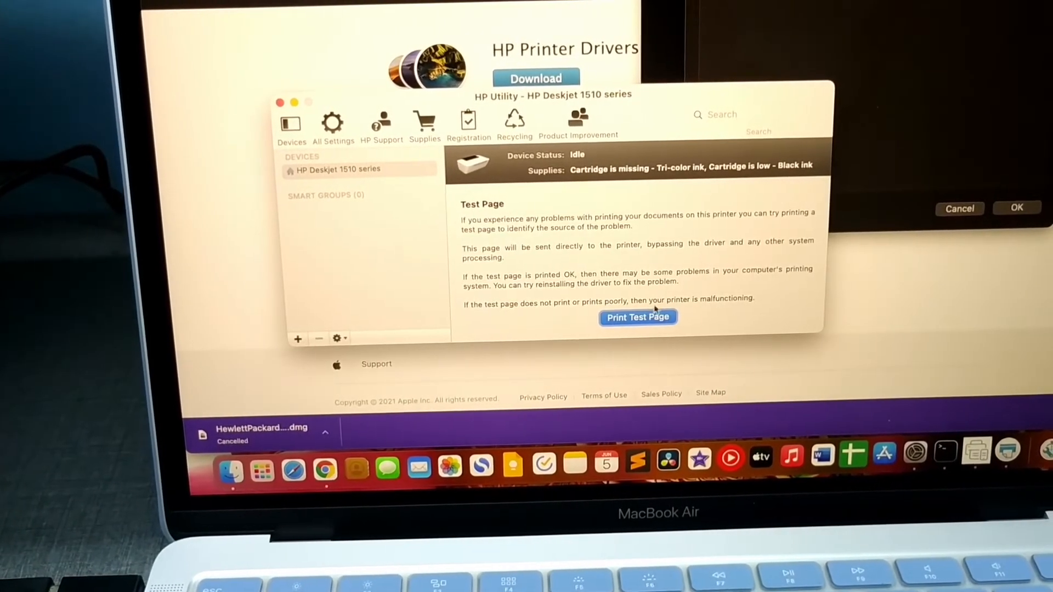
{"action": "left_click", "coordinate": [637, 317]}
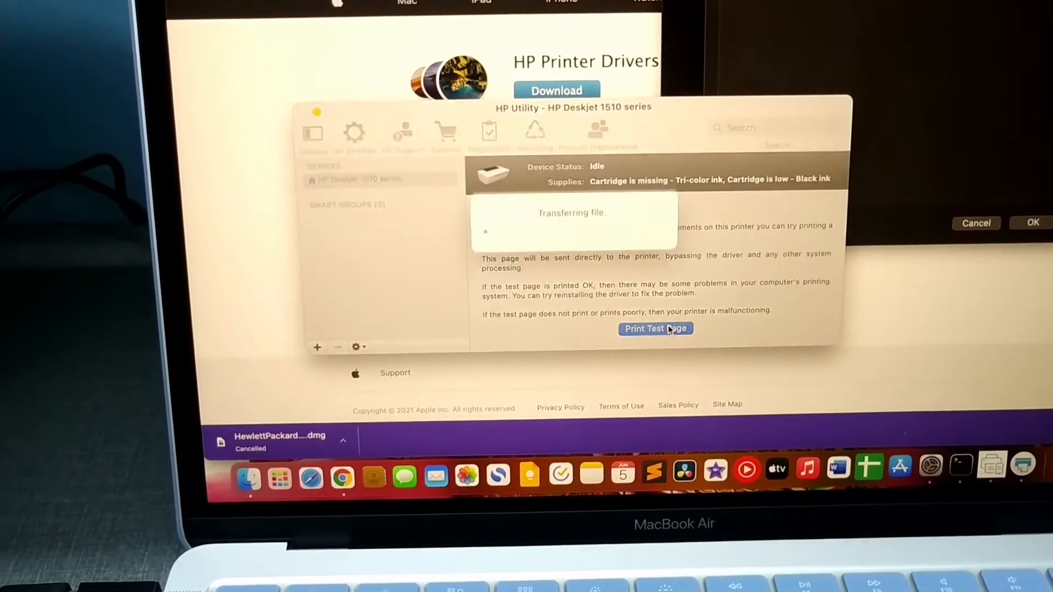